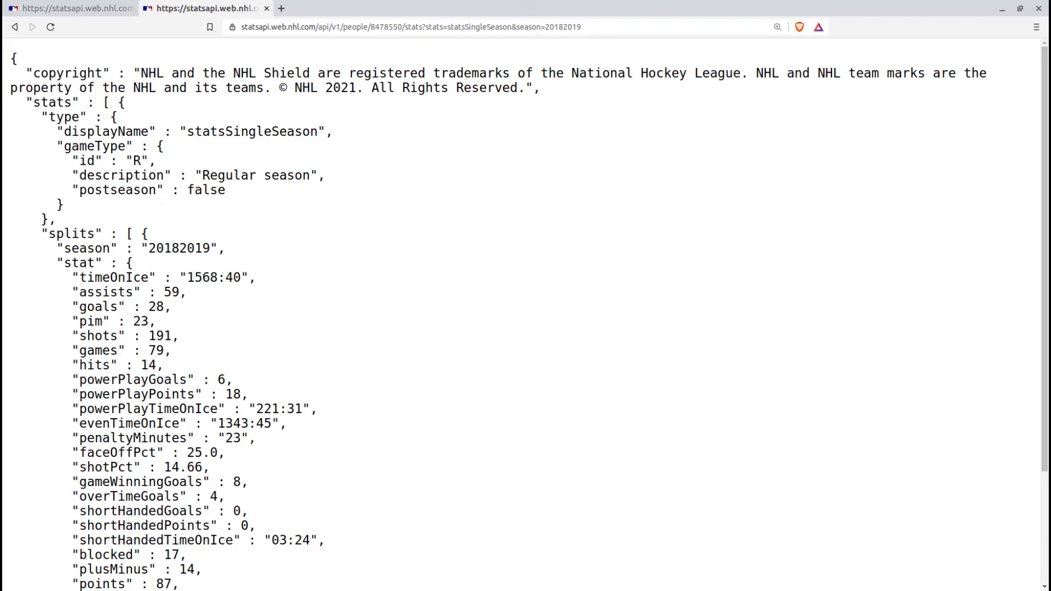
Step: Switch from the NHL player stats JSON tab to the Teach Yourself Data Analytics site
left_click(67, 8)
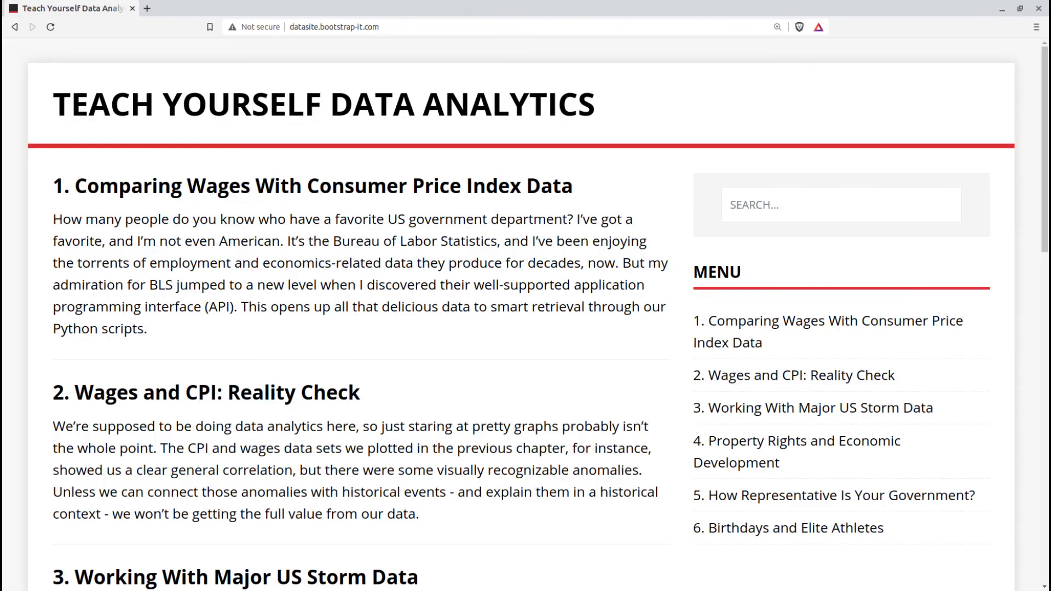